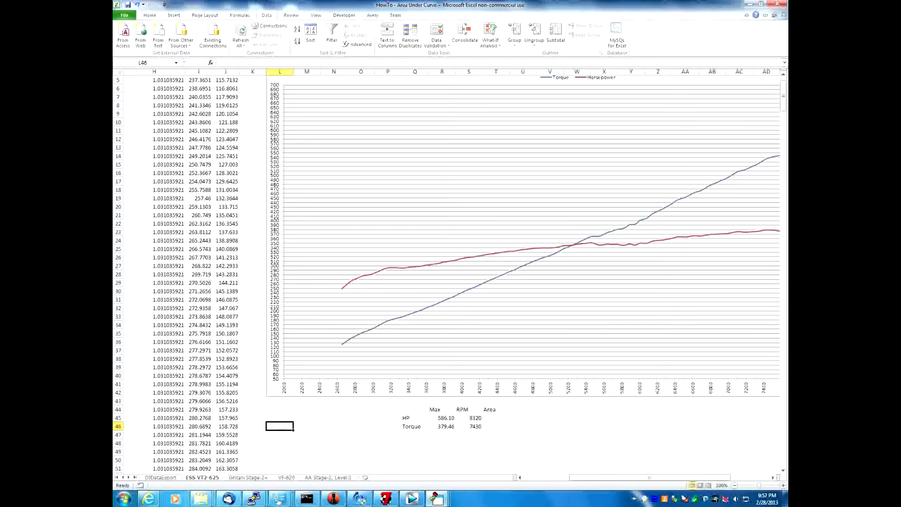
- Enter 'TrapRule' in L46 and list RPM Column, HP/TQ Column, Start RPM, End RPM, Option in column M
{"action": "type", "text": "Trap"}
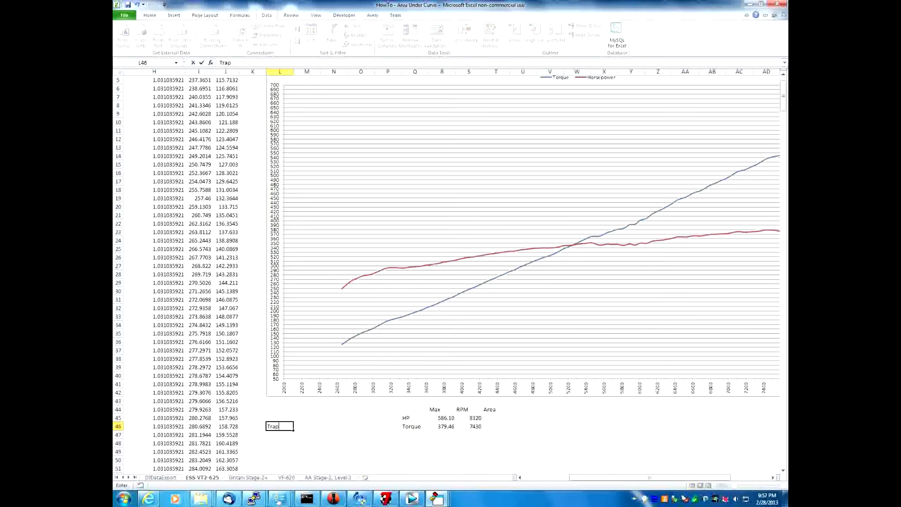
{"action": "type", "text": "Rule"}
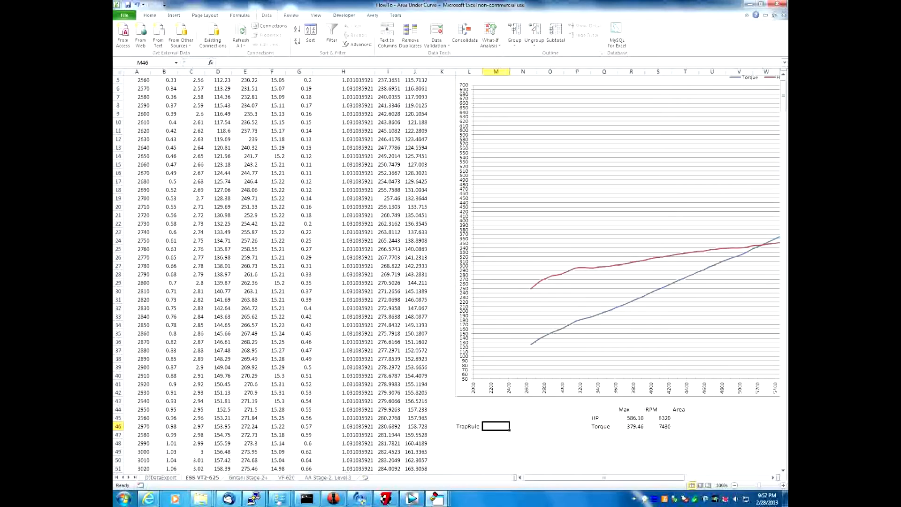
{"action": "left_click", "coordinate": [137, 71]}
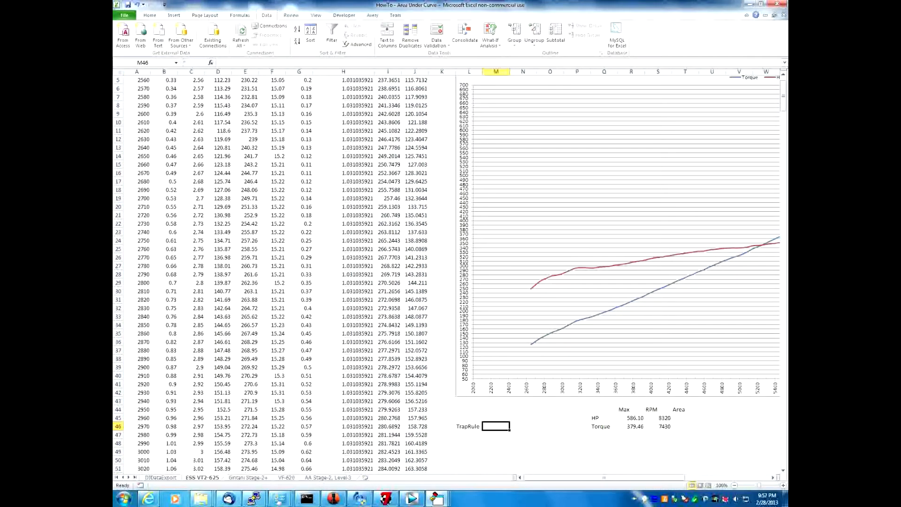
{"action": "type", "text": "RPM"}
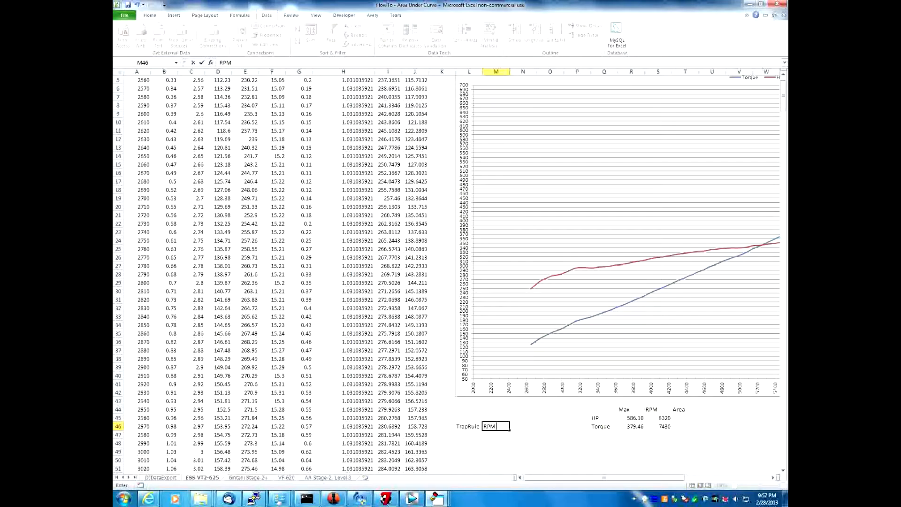
{"action": "type", "text": "Column"}
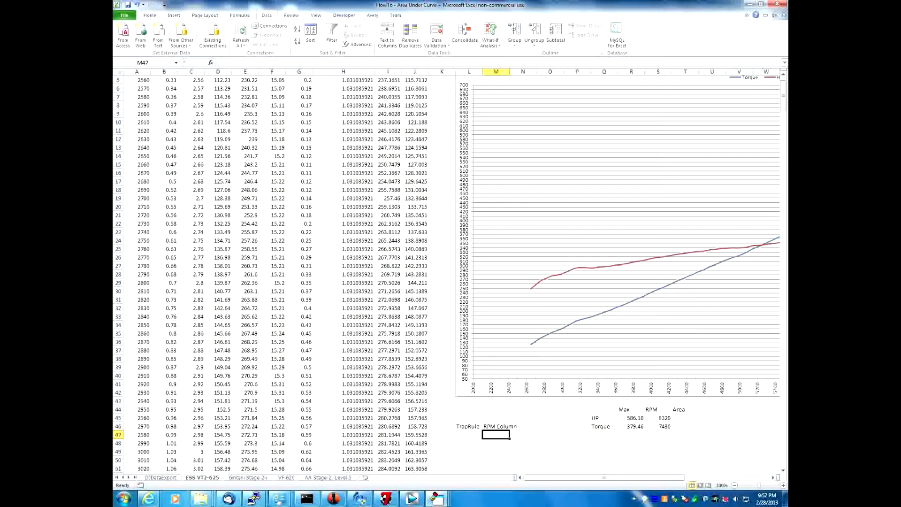
{"action": "type", "text": "HP/TQ Column"}
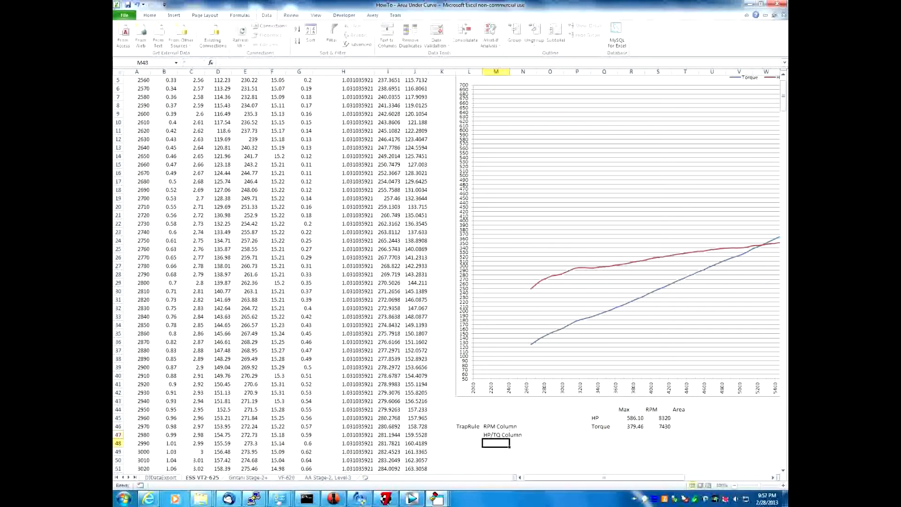
{"action": "type", "text": "Start RPM"}
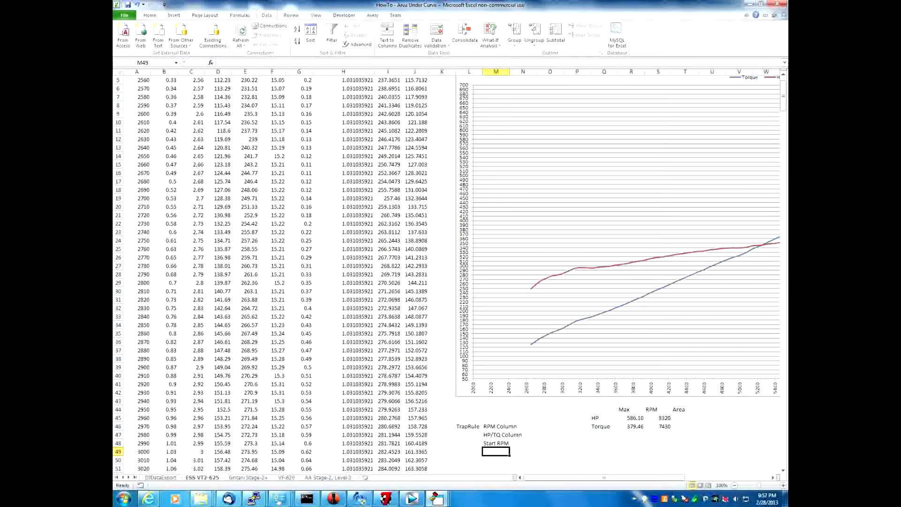
{"action": "type", "text": "E"}
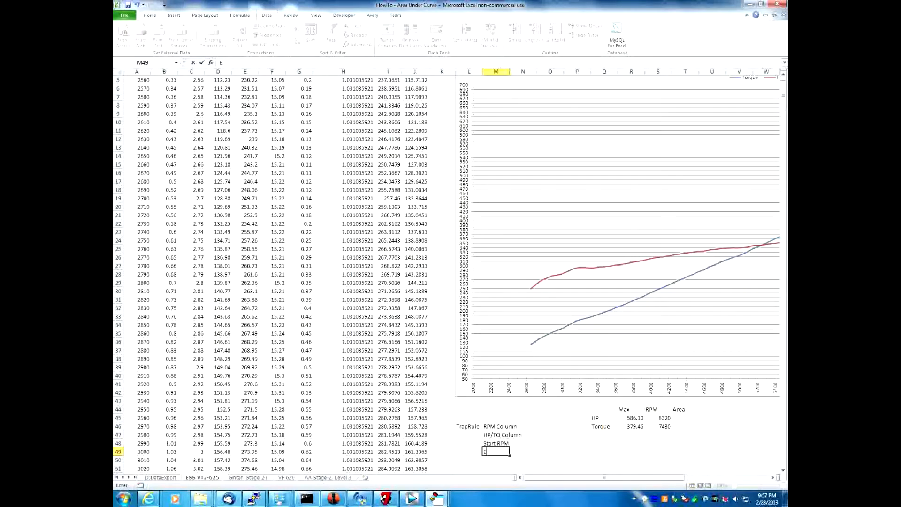
{"action": "type", "text": "End RPM"}
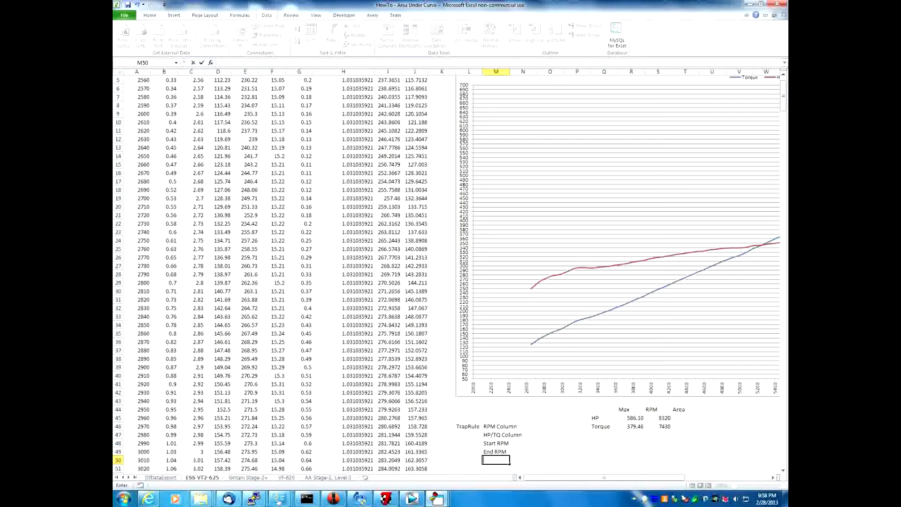
{"action": "type", "text": "Option"}
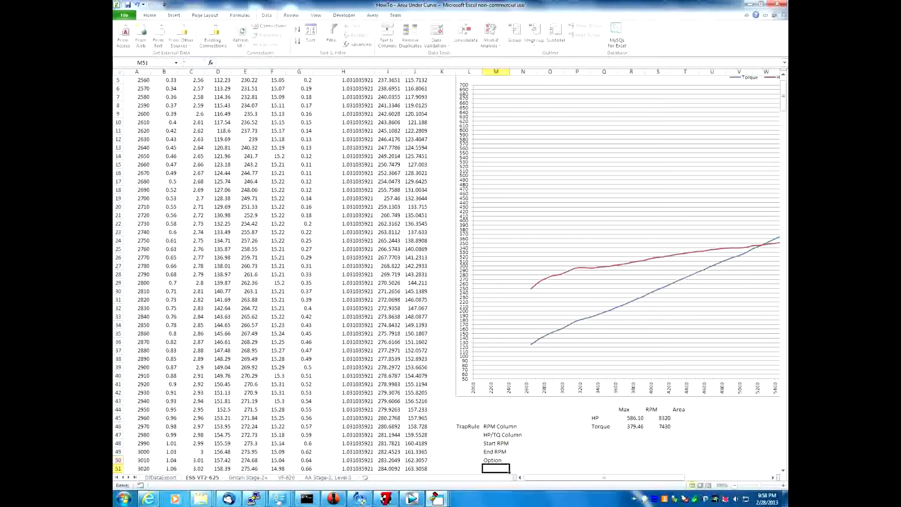
{"action": "left_click", "coordinate": [497, 426]}
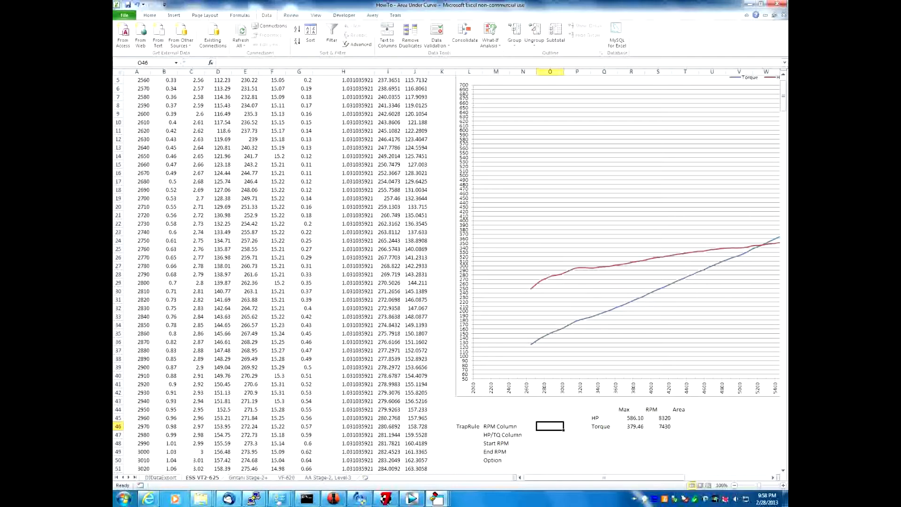
- Enter example values "A", "J", 2560 and 8320 beside the TrapRule argument labels
{"action": "type", "text": "\"A\""}
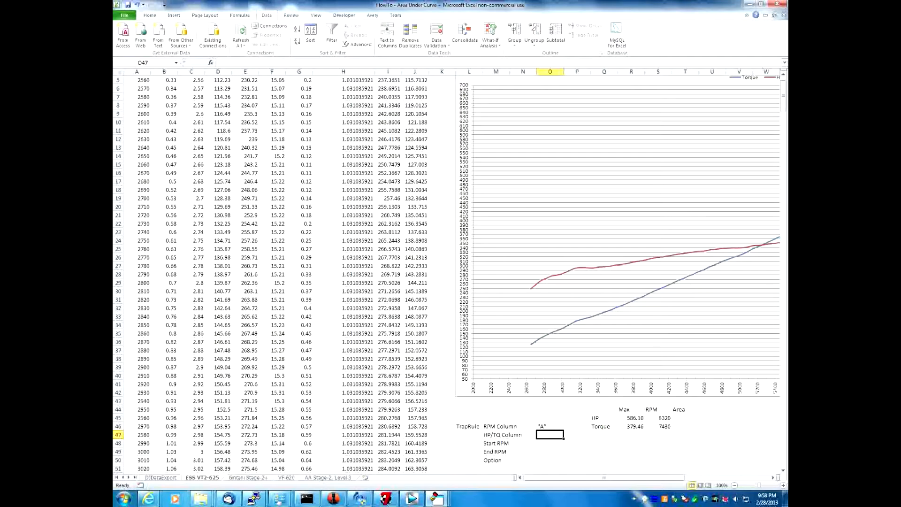
{"action": "left_click", "coordinate": [551, 435]}
{"action": "type", "text": "\"J"}
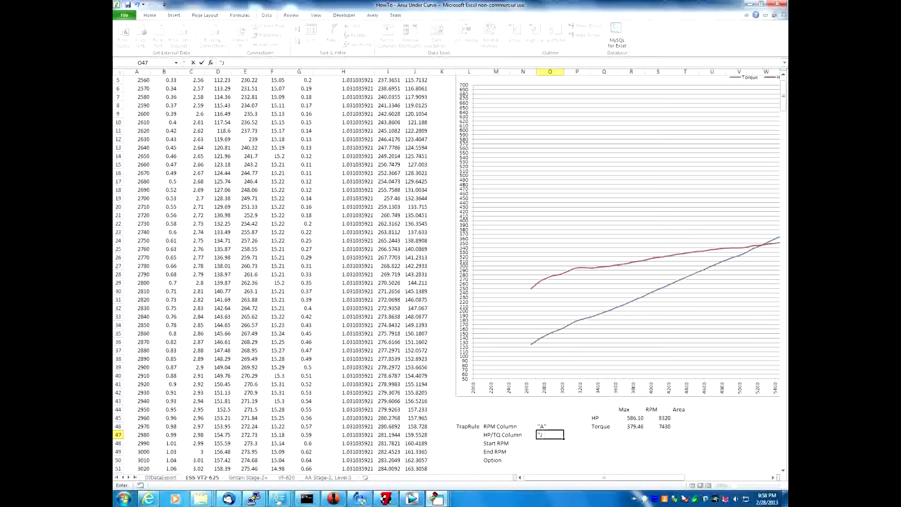
{"action": "type", "text": "2560"}
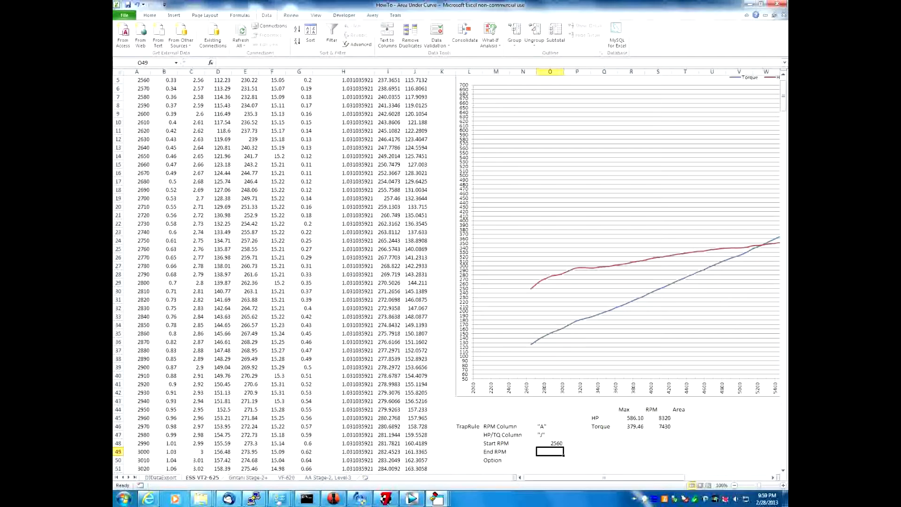
{"action": "type", "text": "8320"}
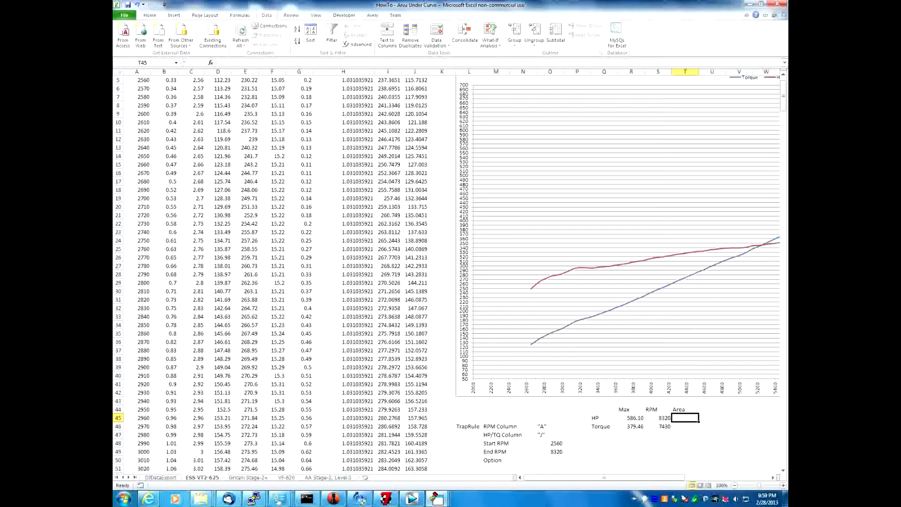
- Enter =TrapRule("A","J",2560,8320) in T45 for an HP area of 2078997
{"action": "type", "text": "=TrapRule"}
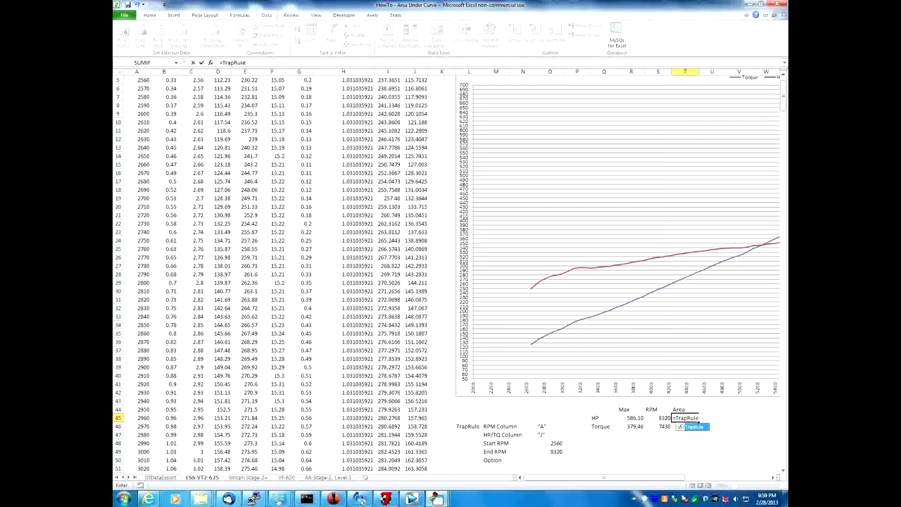
{"action": "type", "text": "(\"A\","}
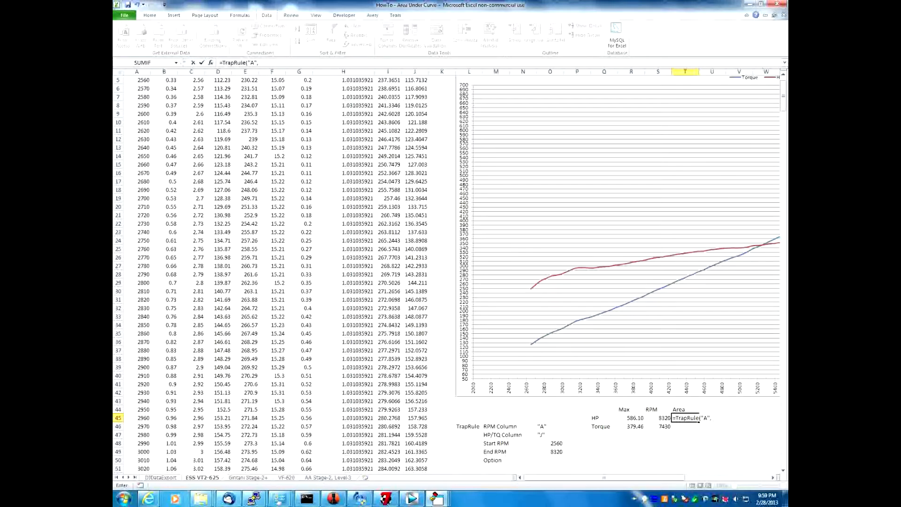
{"action": "type", "text": "\"J\","}
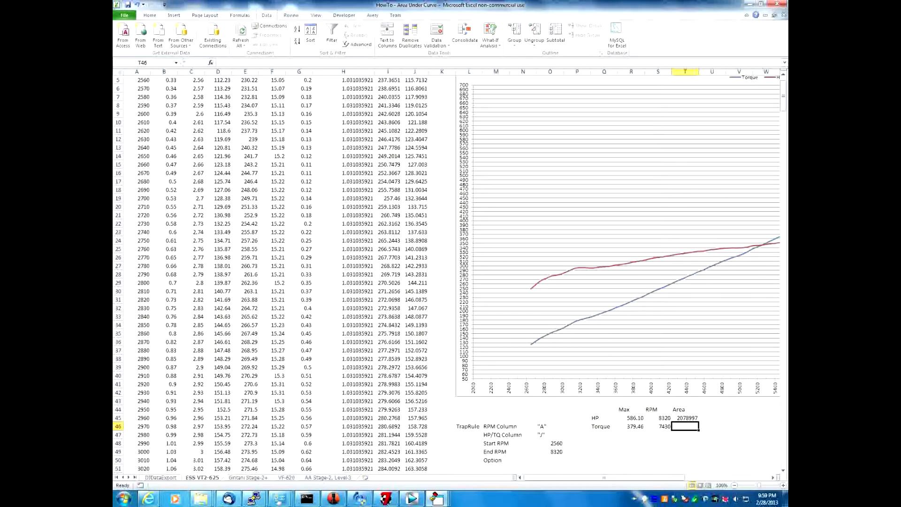
- Enter =TrapRule("A","I",2560,8320) in T46 for a torque area of 1950750
{"action": "type", "text": "=T"}
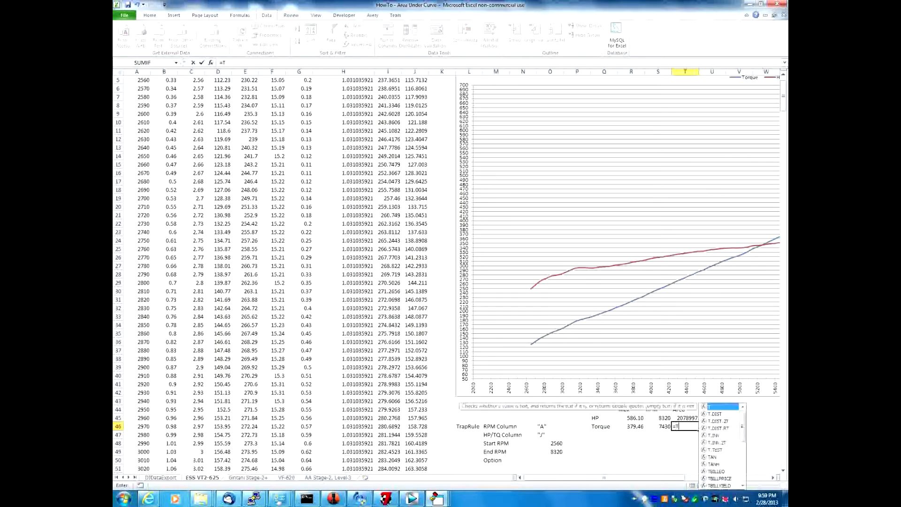
{"action": "type", "text": "rapRule"}
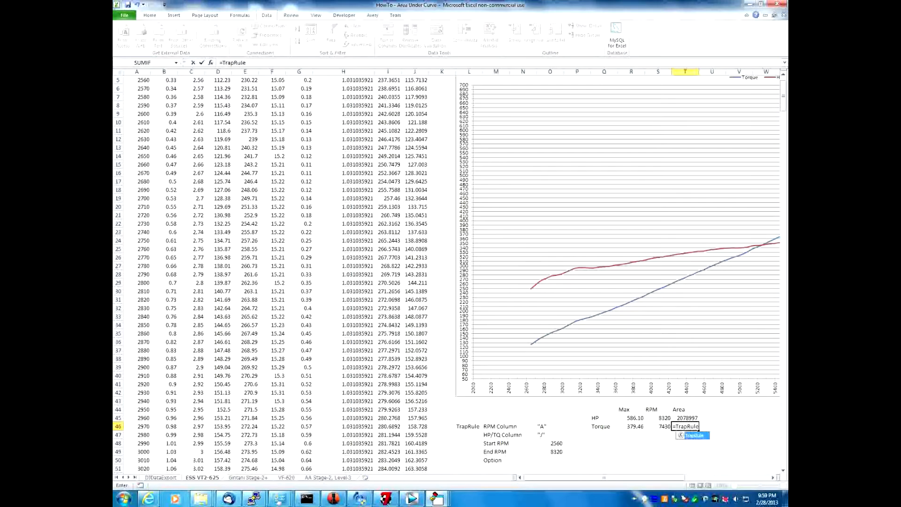
{"action": "type", "text": "\"A\", \"I\","}
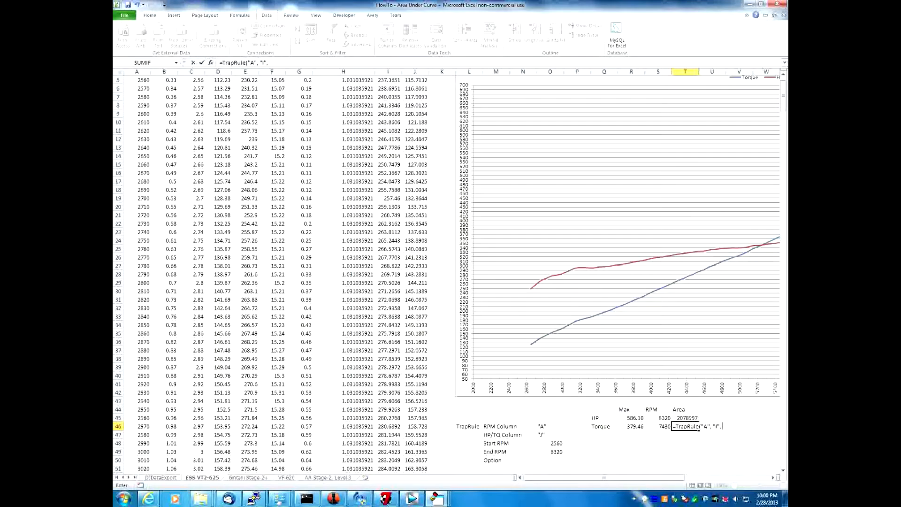
{"action": "type", "text": "2560,"}
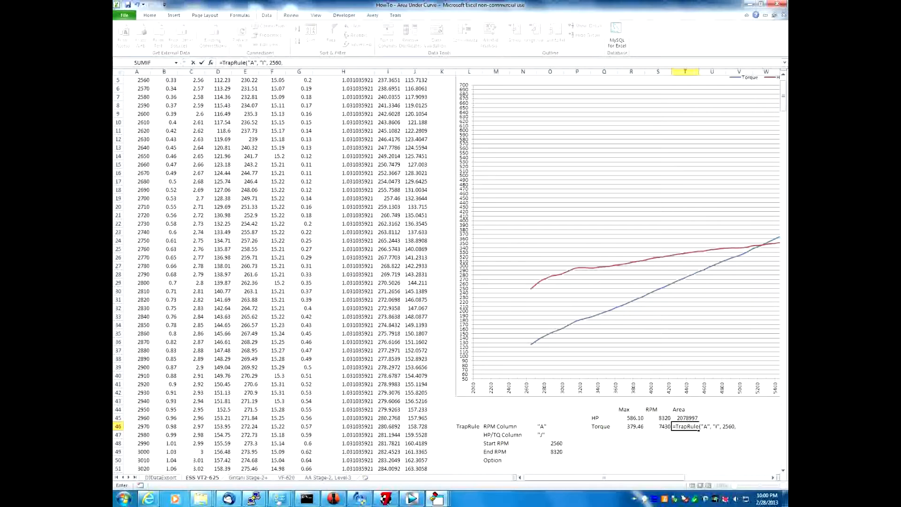
{"action": "type", "text": "8320)"}
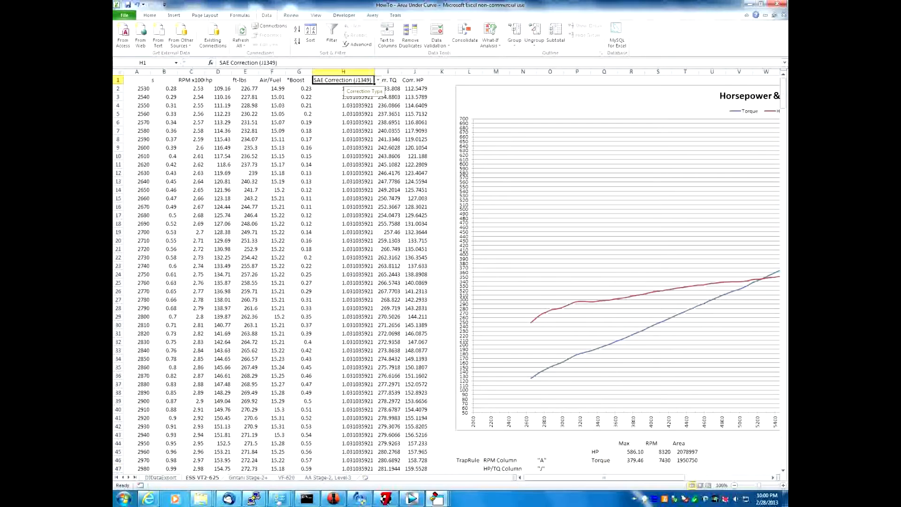
- Set the H1 correction type to STD Correction (Djet) and inspect the T46 formula
{"action": "left_click", "coordinate": [377, 79]}
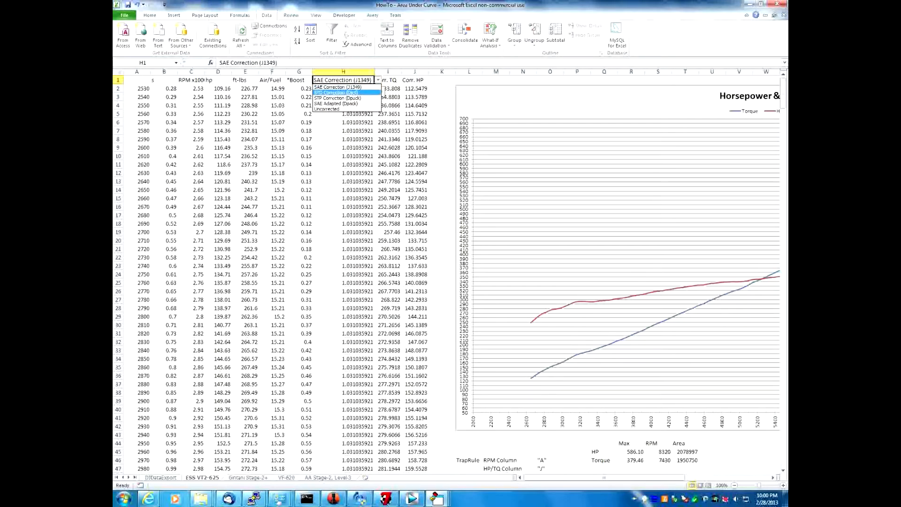
{"action": "left_click", "coordinate": [336, 93]}
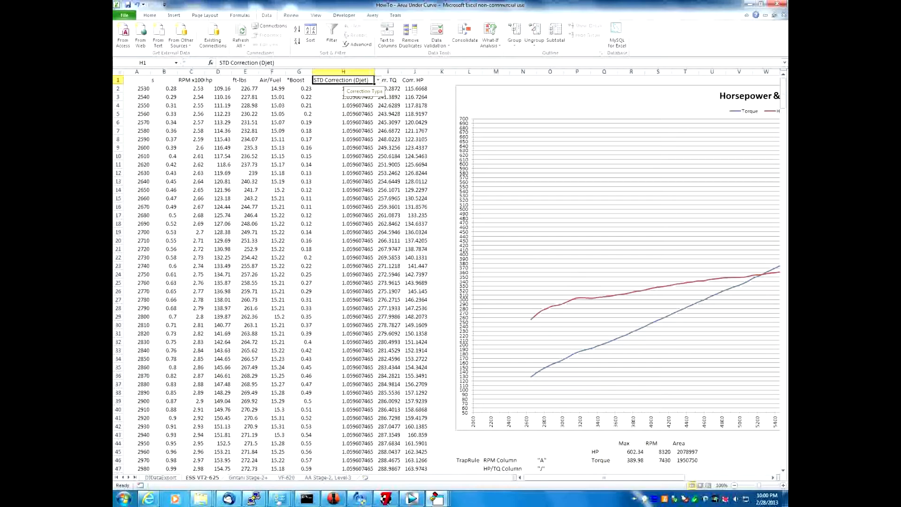
{"action": "left_click", "coordinate": [684, 452]}
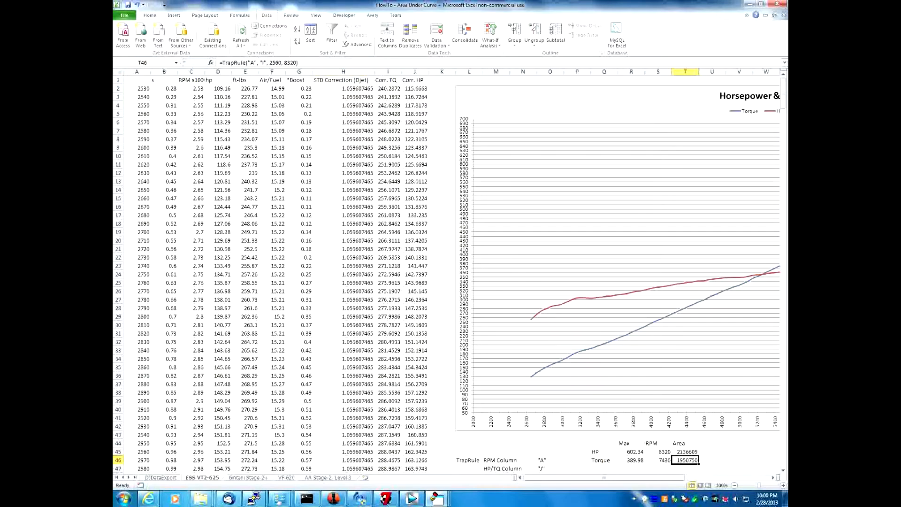
{"action": "left_click", "coordinate": [686, 452]}
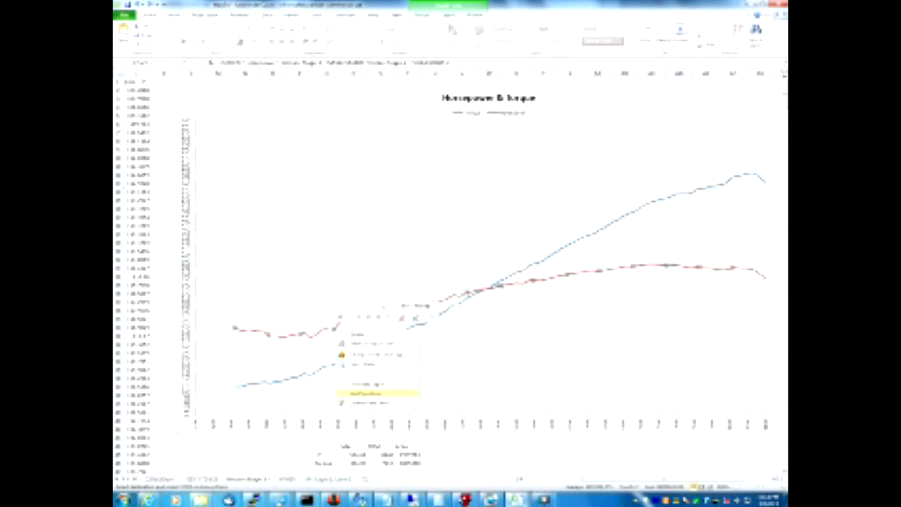
- Add a chart trendline and try different Trend/Regression Type fits in Format Trendline
{"action": "left_click", "coordinate": [366, 393]}
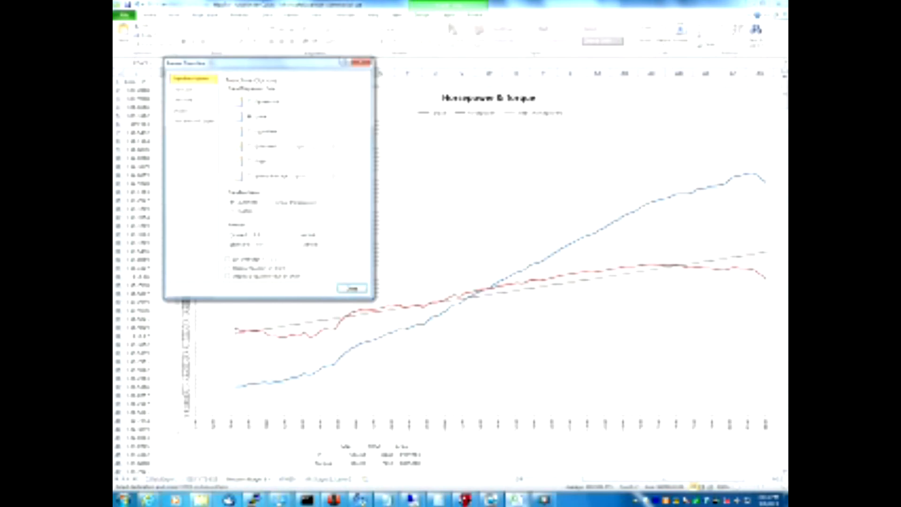
{"action": "left_click", "coordinate": [247, 102]}
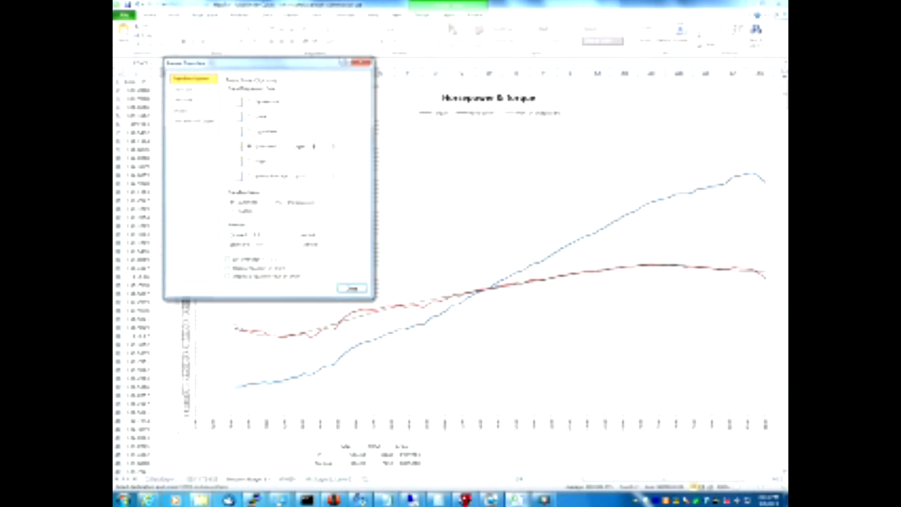
{"action": "left_click", "coordinate": [228, 268]}
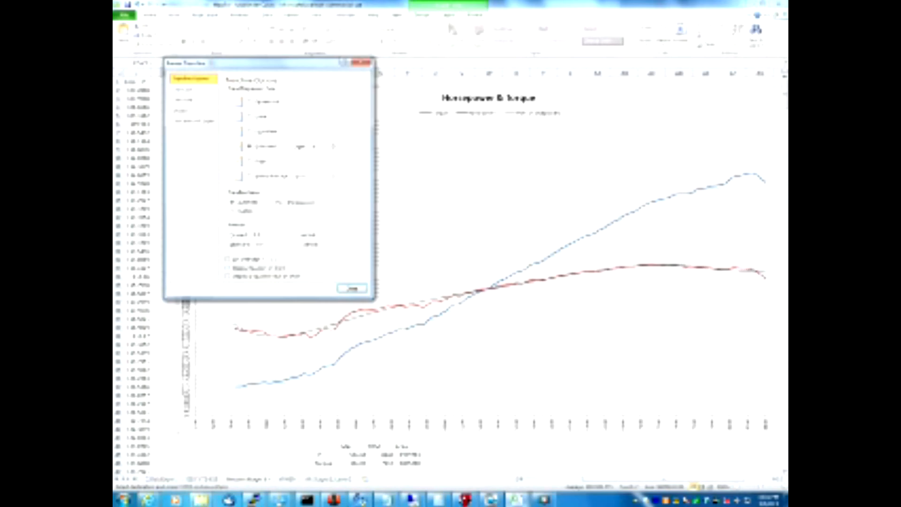
{"action": "left_click", "coordinate": [251, 161]}
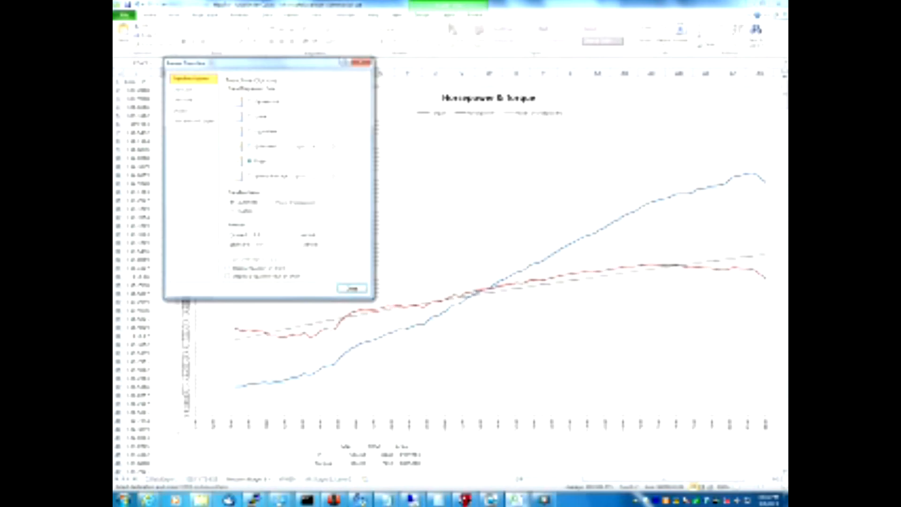